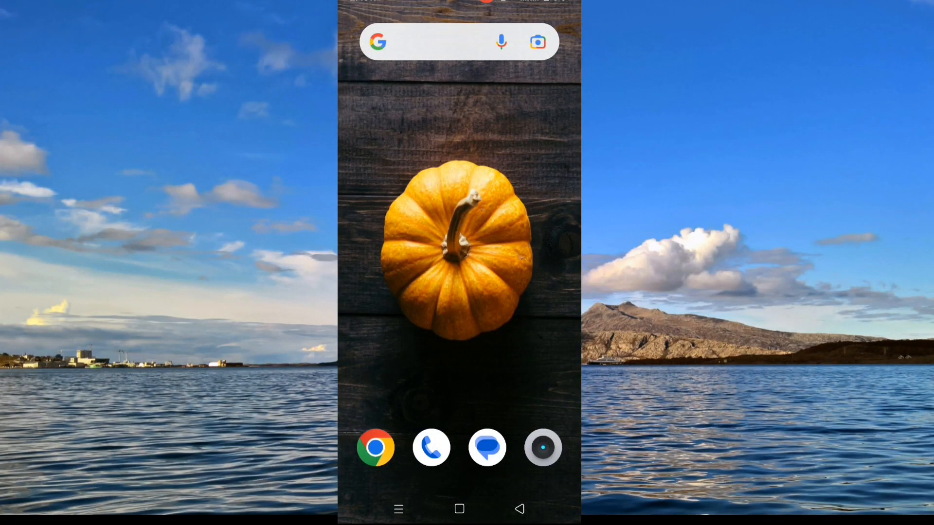
# - Install the downloaded Google Earth APK from Chrome's Downloads list
pyautogui.click(376, 448)
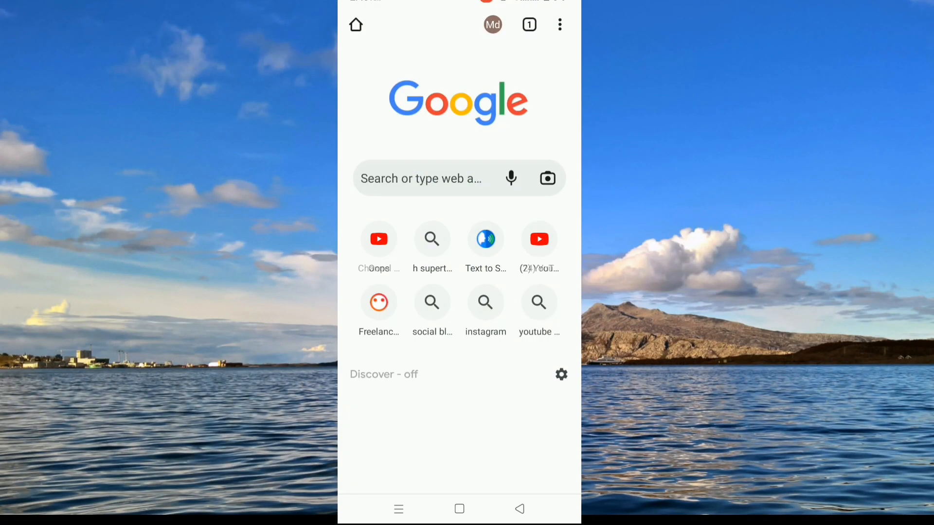
pyautogui.click(558, 25)
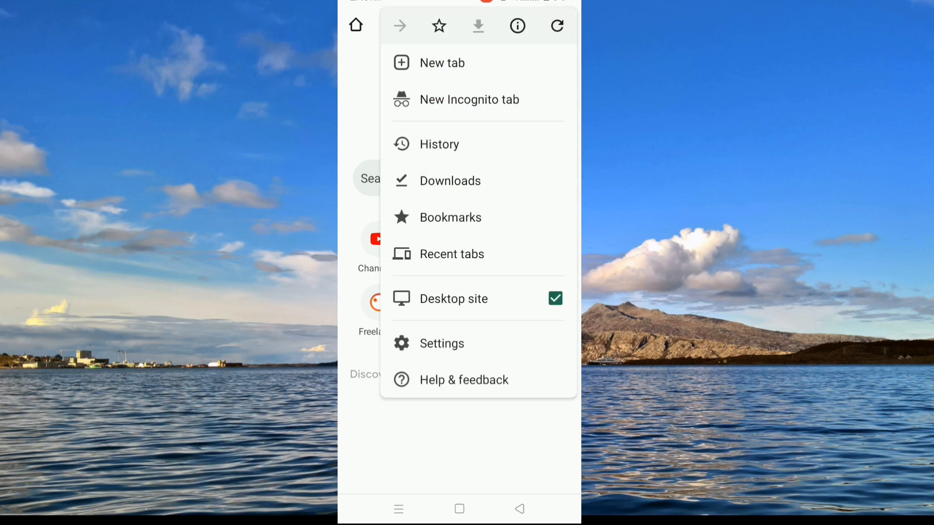
pyautogui.click(451, 181)
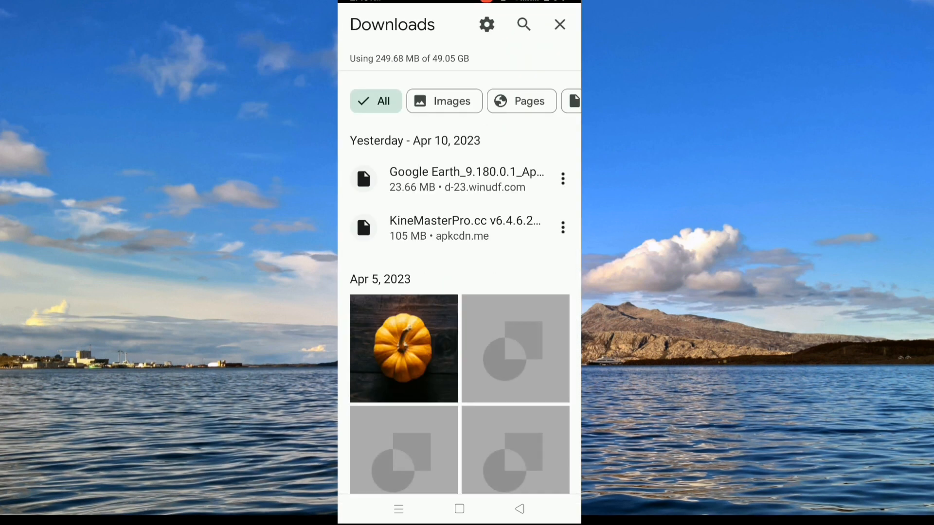
pyautogui.click(466, 179)
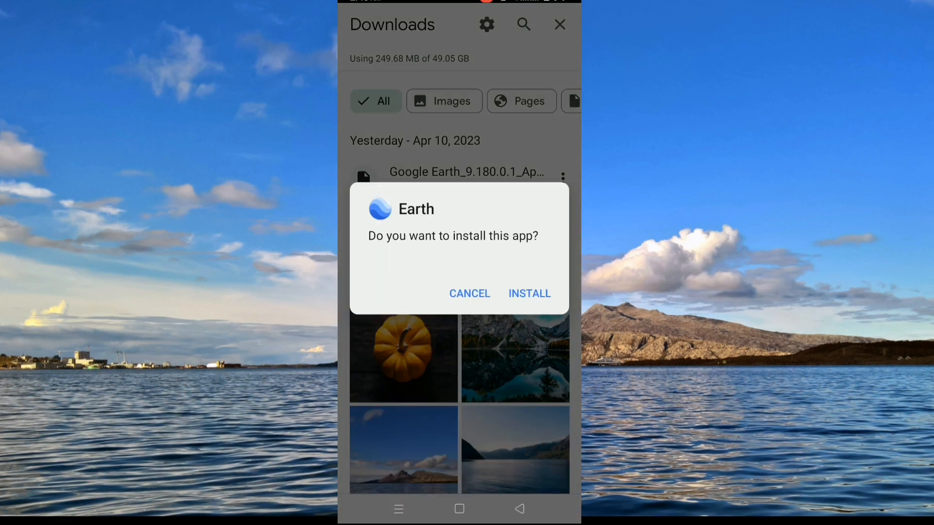
pyautogui.click(529, 293)
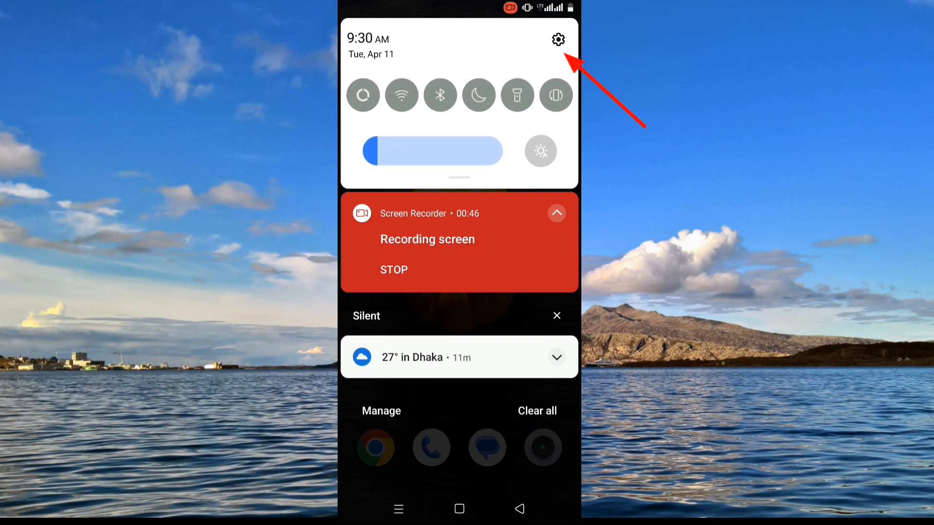
# - Find Chrome in the full apps list by searching 'ch' and show its App info
pyautogui.click(558, 39)
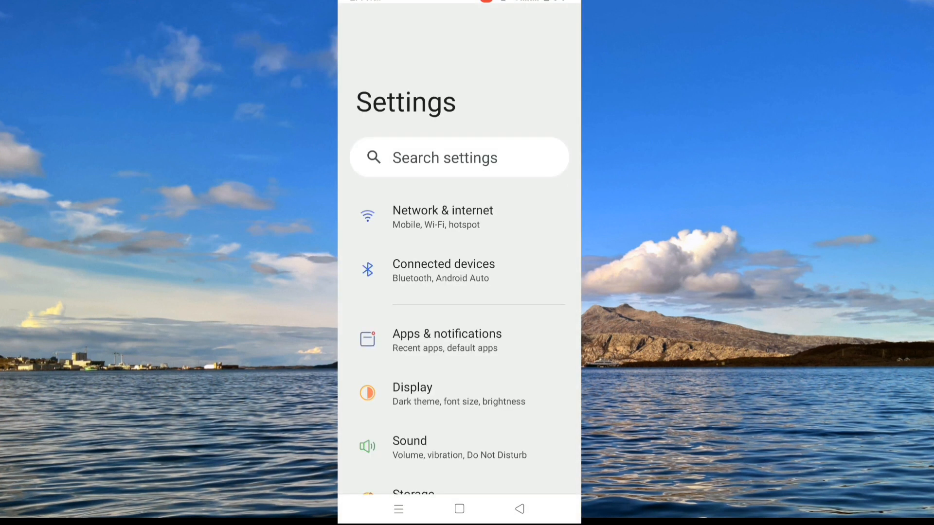
pyautogui.click(459, 340)
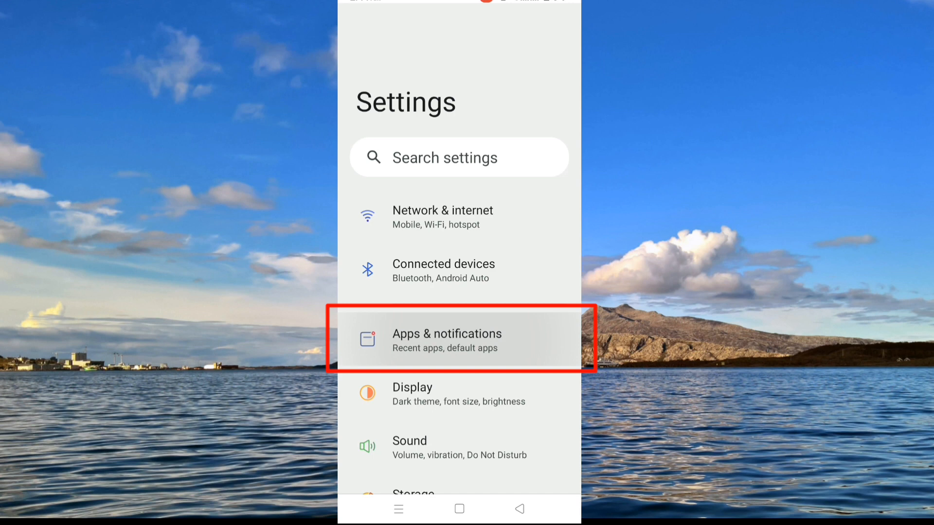
pyautogui.click(458, 339)
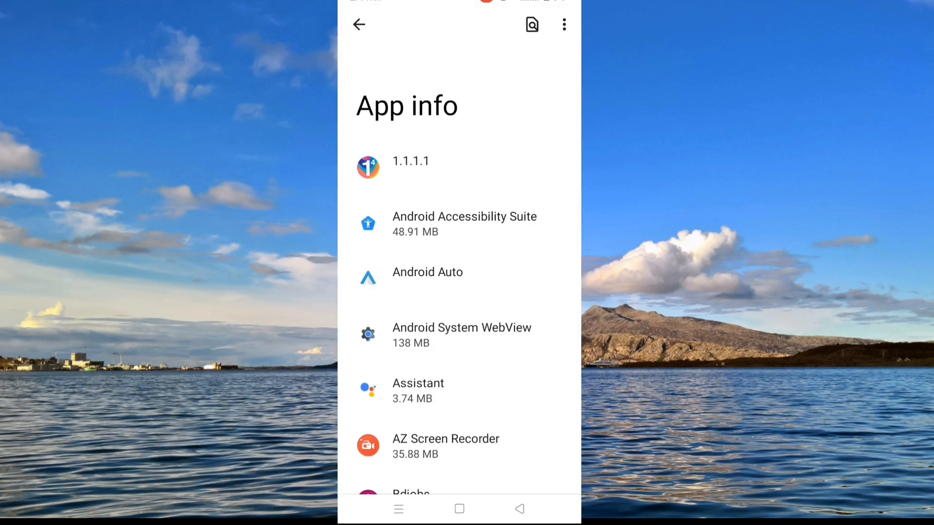
pyautogui.click(532, 24)
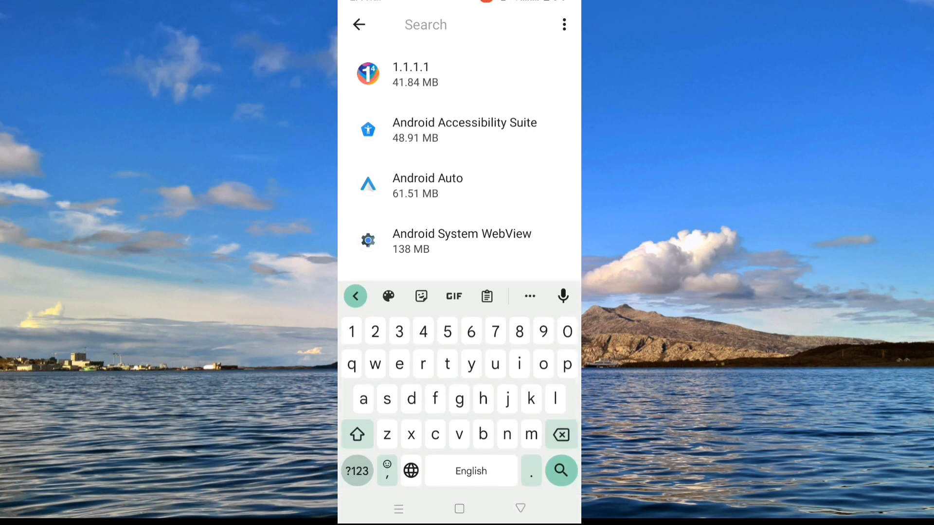
pyautogui.write('ch')
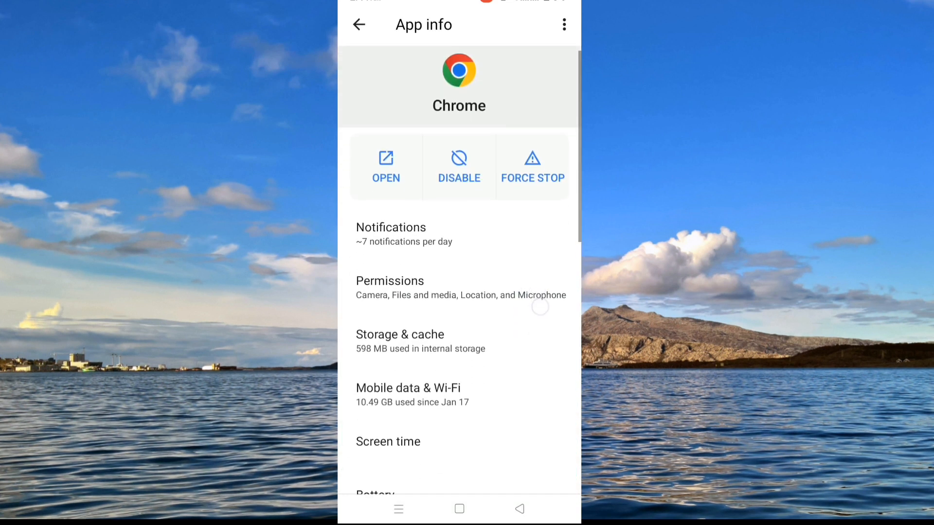
pyautogui.click(390, 280)
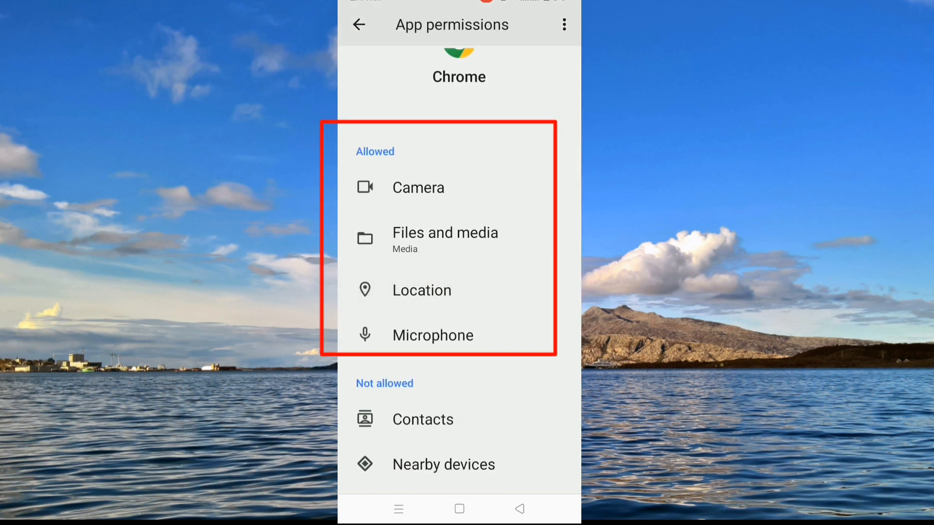
pyautogui.click(358, 24)
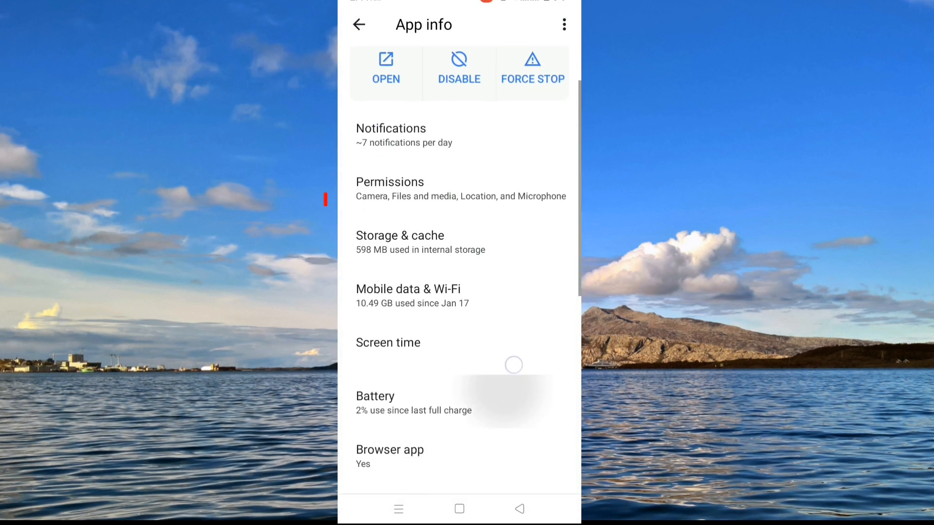
pyautogui.click(407, 289)
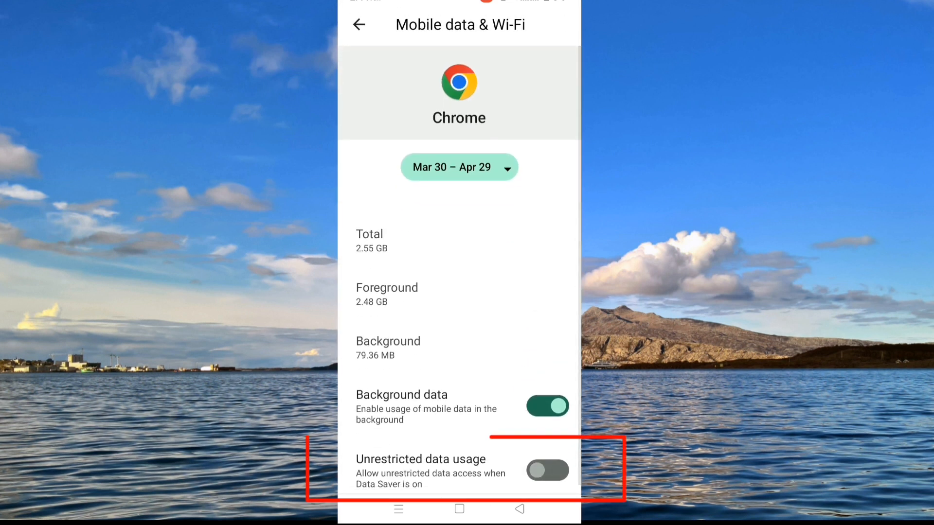
# - Flip Chrome's Unrestricted data usage on then off and return to App info
pyautogui.click(547, 470)
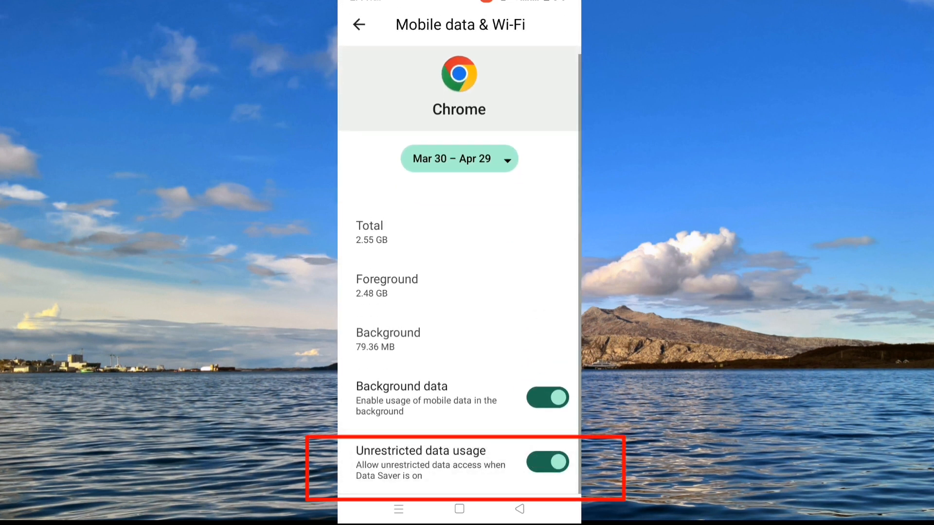
pyautogui.click(545, 461)
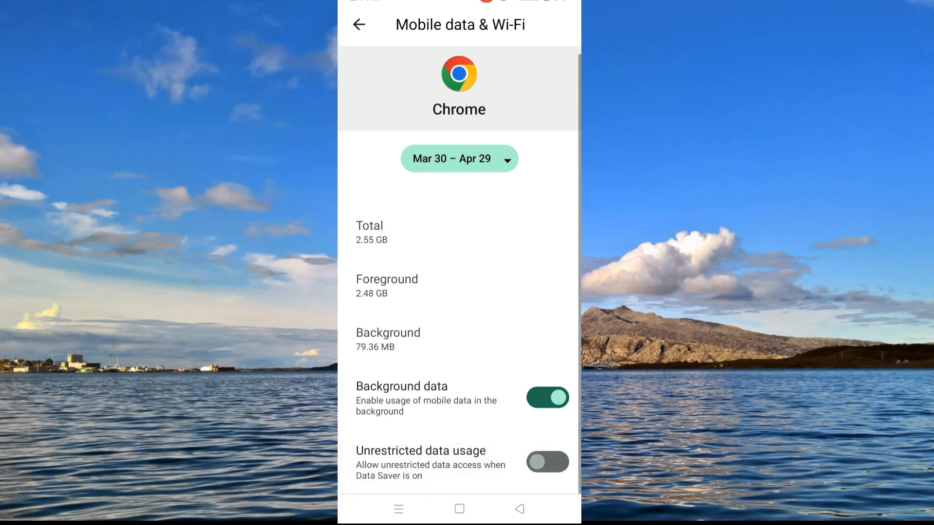
pyautogui.click(358, 25)
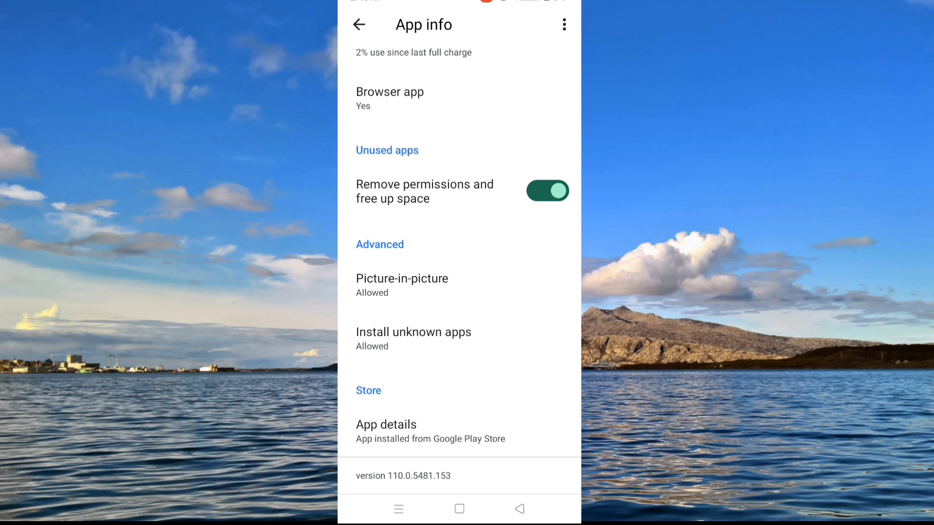
# - Confirm Chrome may install unknown apps, then switch back to Chrome's Downloads
pyautogui.click(413, 332)
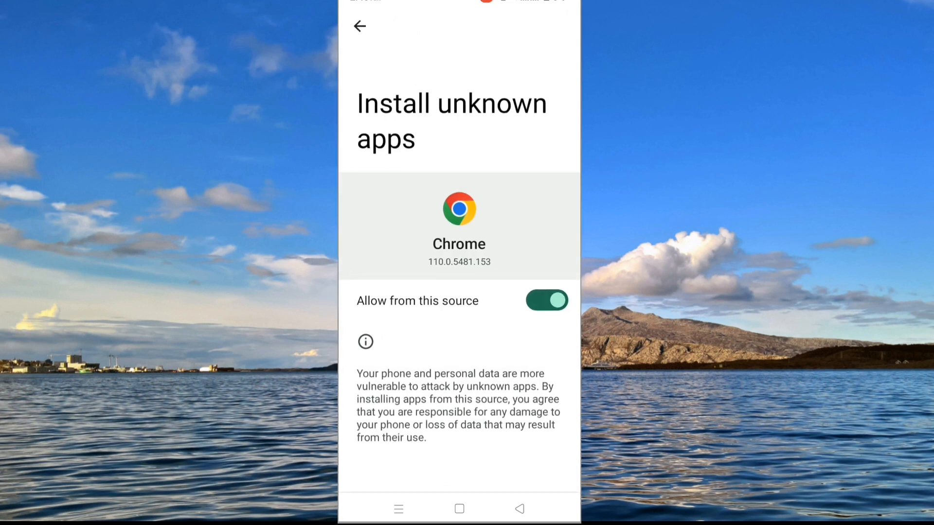
pyautogui.click(545, 300)
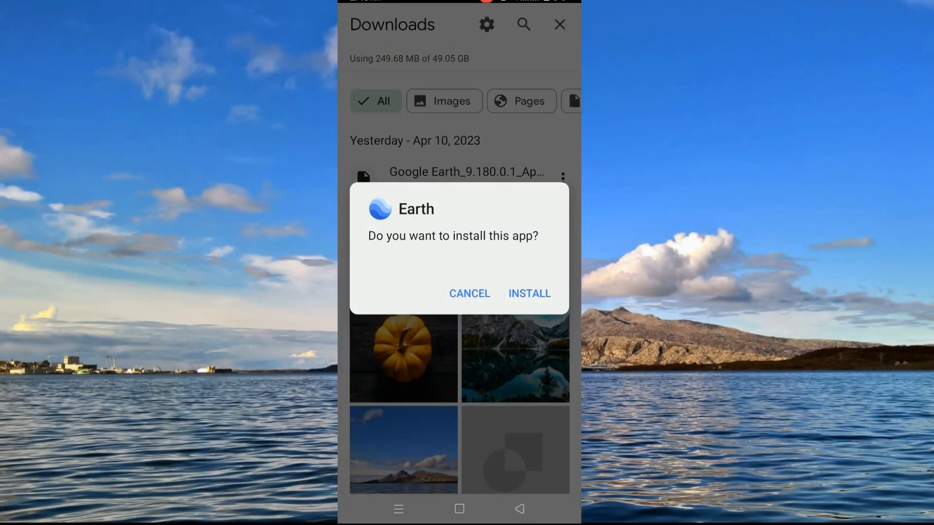
# - Retry the Earth install, then start a 'google earth apk' search in the address bar
pyautogui.click(529, 293)
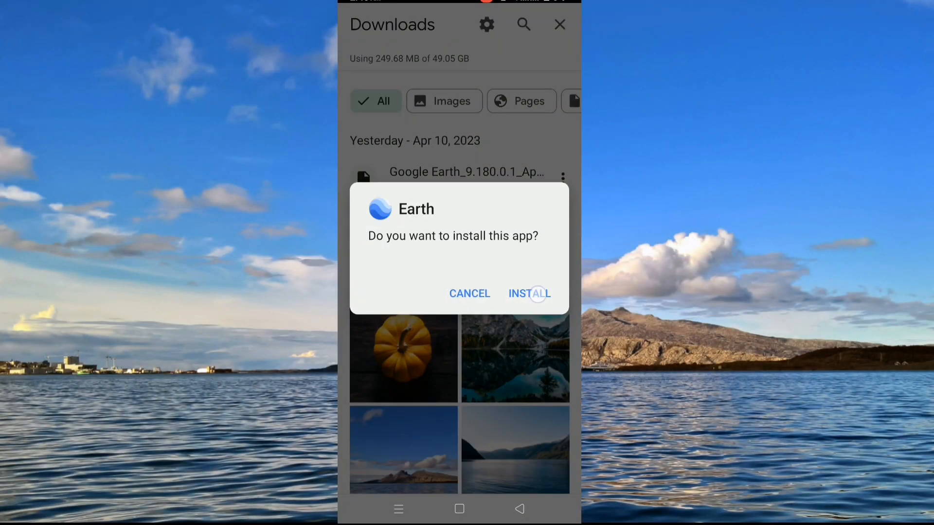
pyautogui.click(530, 293)
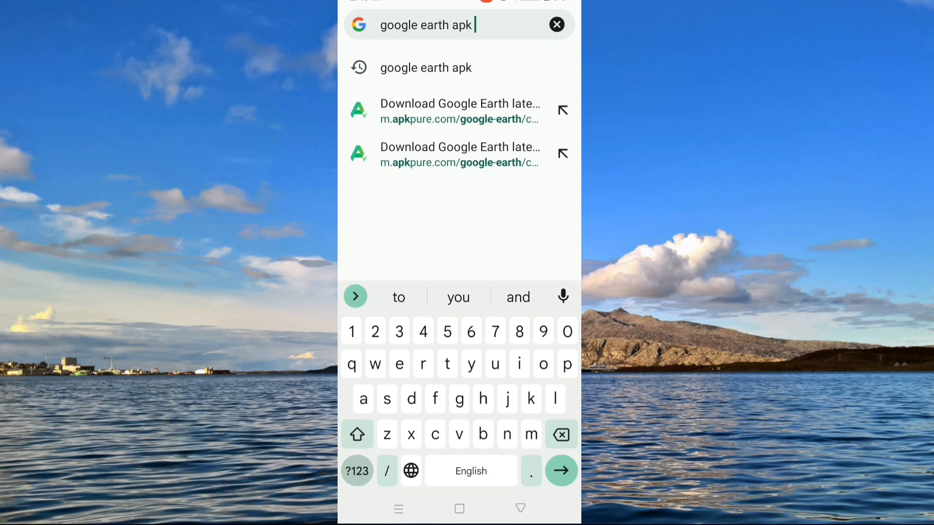
# - Search 'google earth apk older ver' and choose the Google Earth Old Versions result
pyautogui.write('older ver')
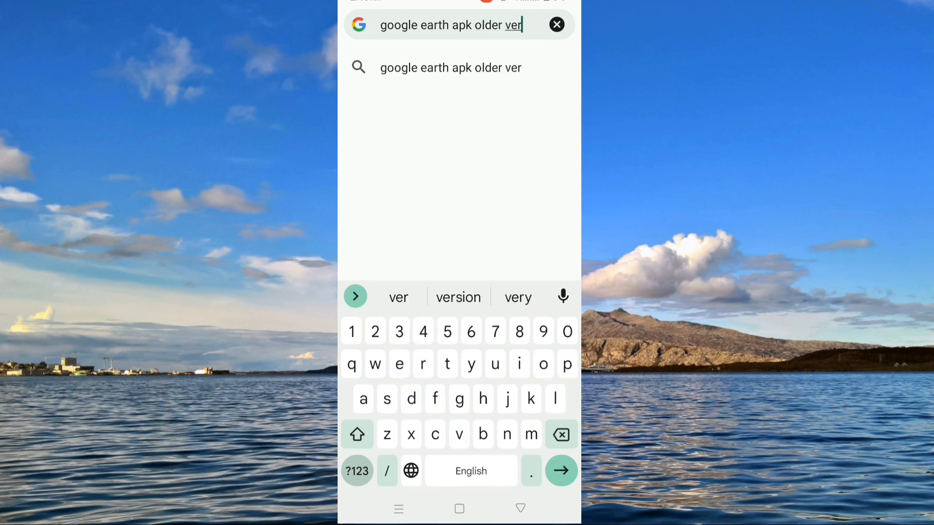
pyautogui.click(560, 470)
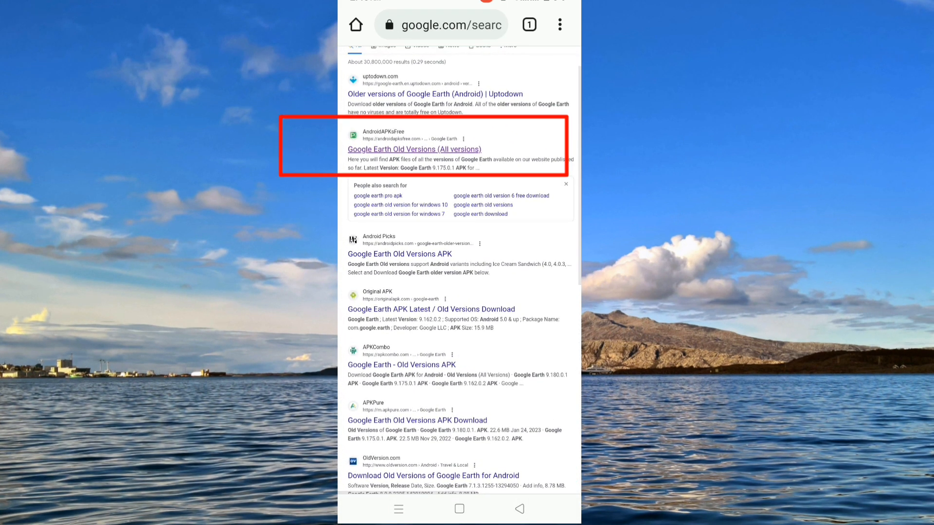
pyautogui.click(415, 149)
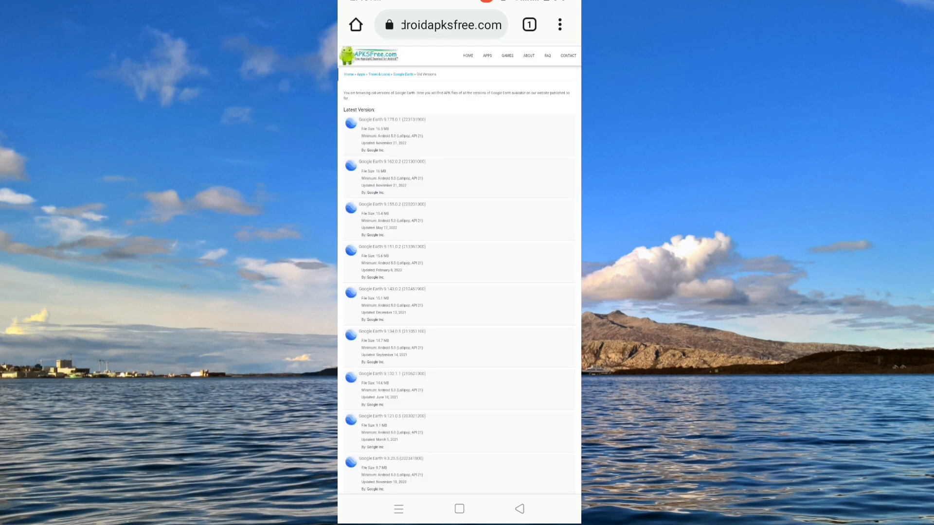
# - Scroll the AndroidAPKsFree list down to the older Google Earth 9.x releases
pyautogui.scroll(-3)
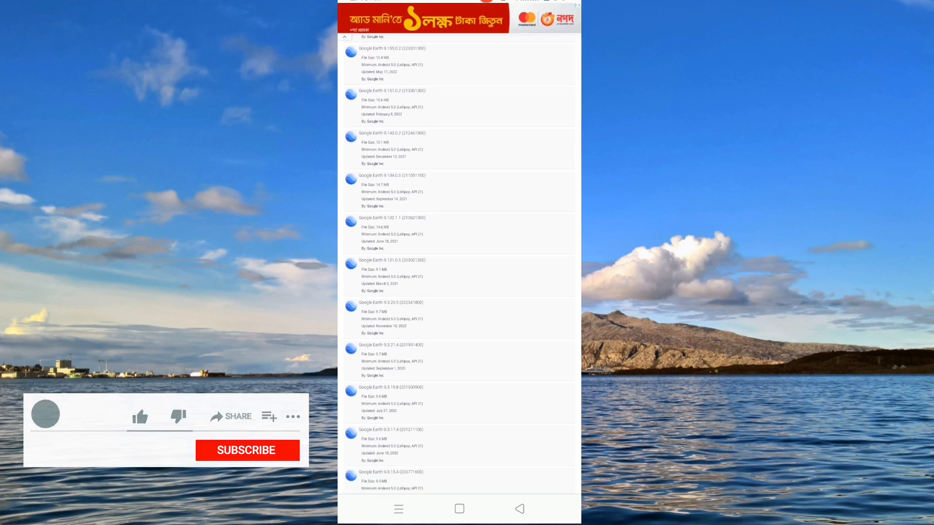
pyautogui.click(139, 416)
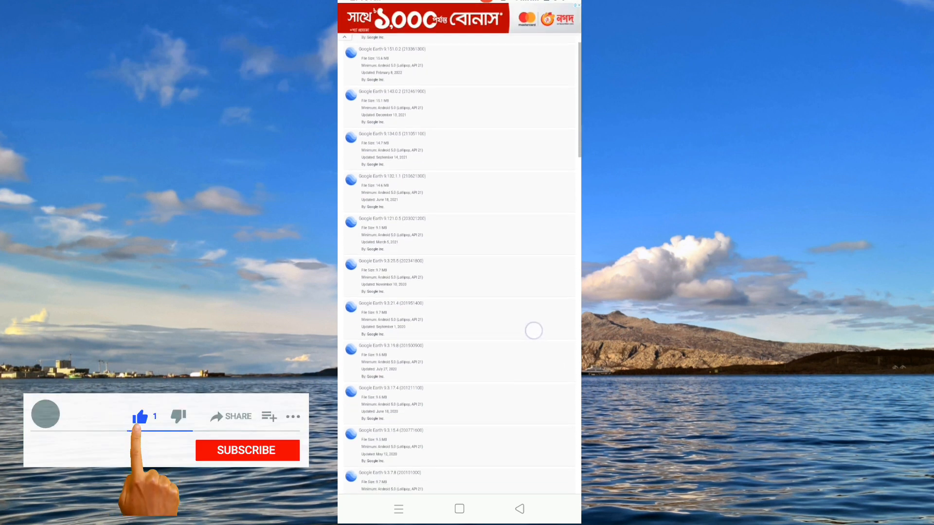